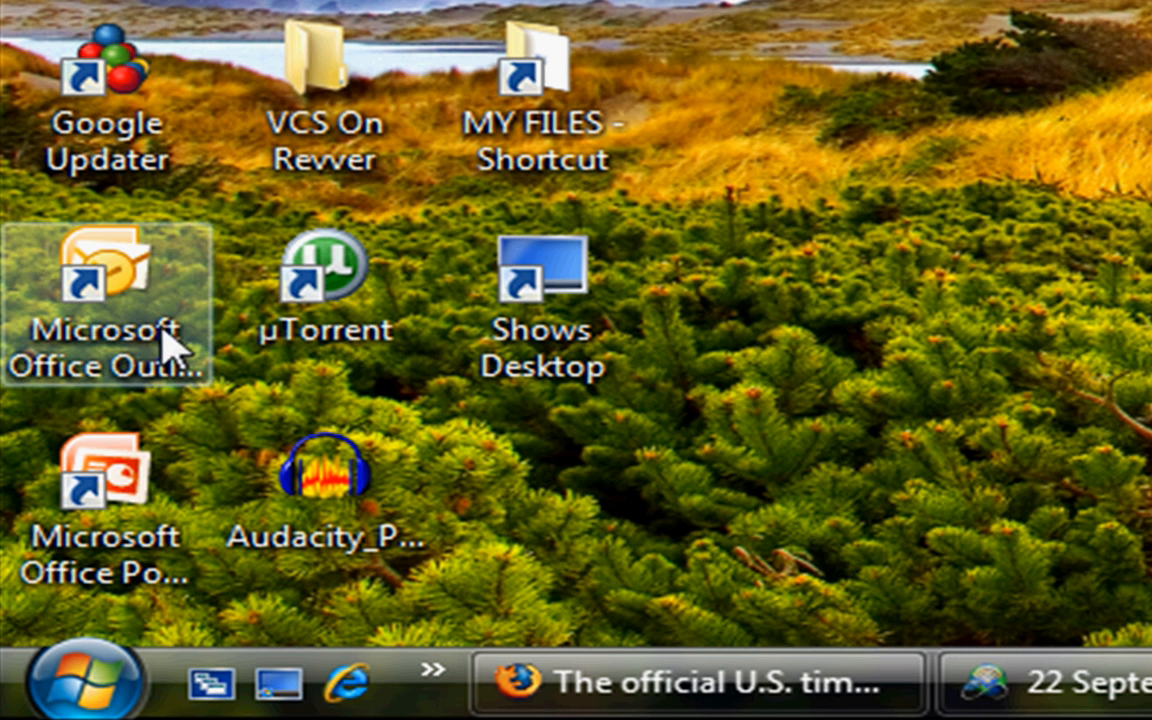
Search the Start menu for 'msconfig' to launch System Configuration.
left_click(64, 684)
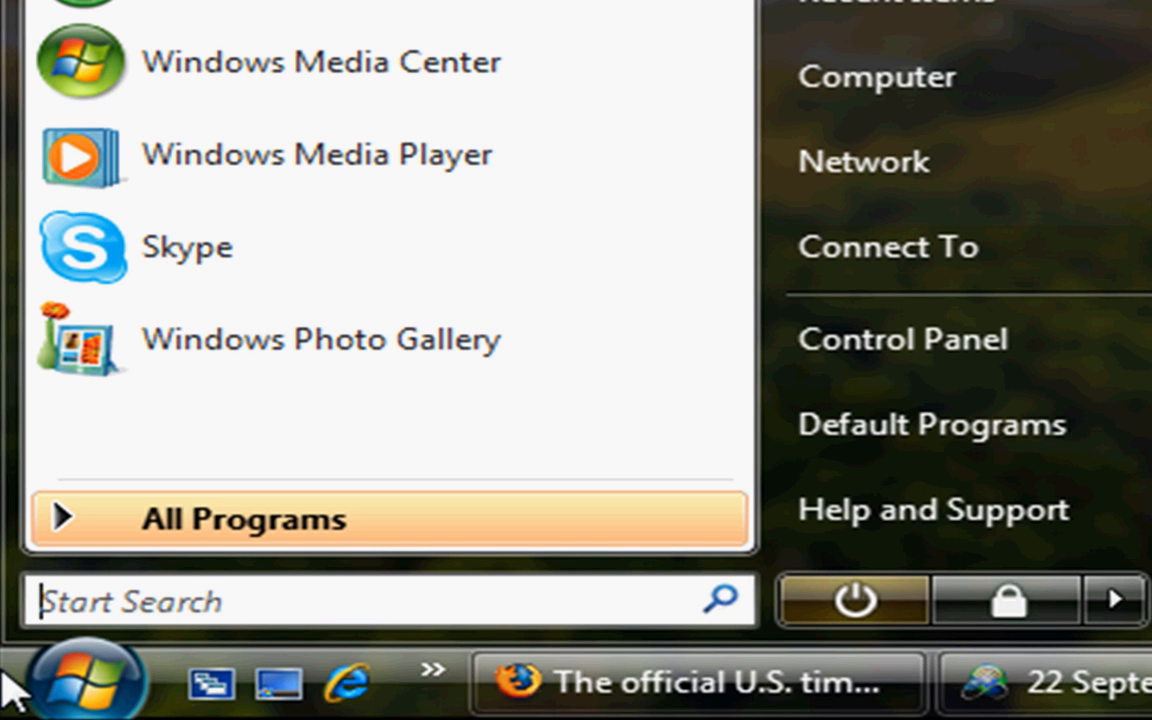
type("m")
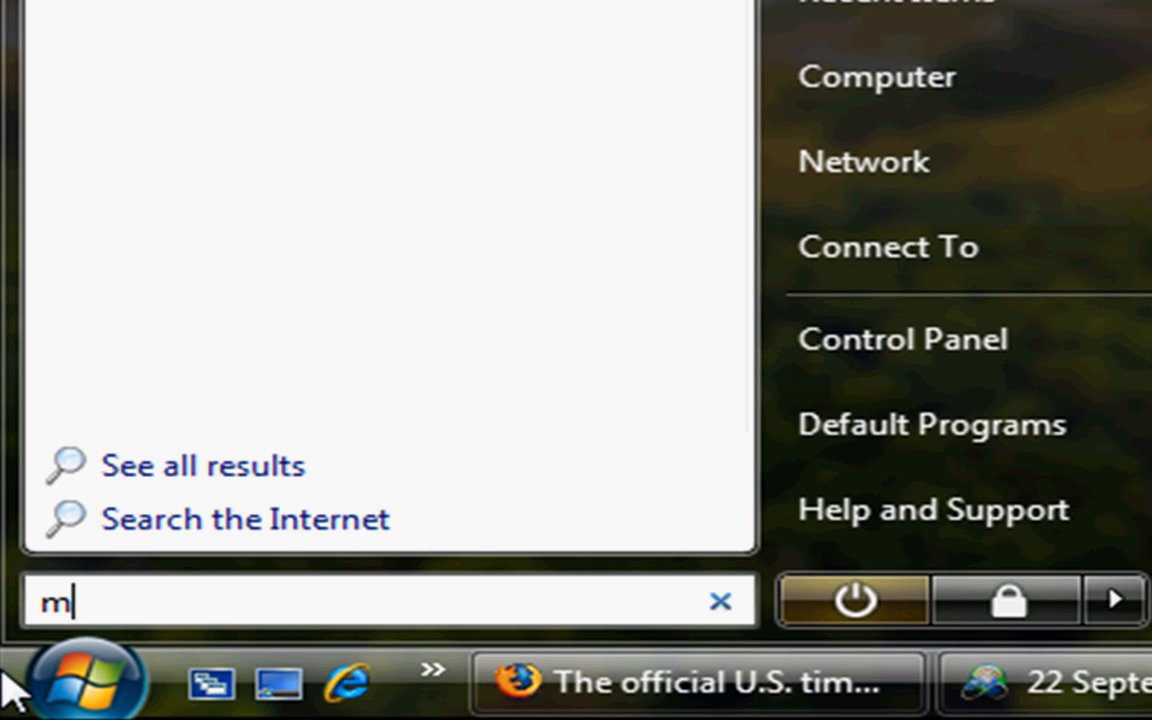
type("sc")
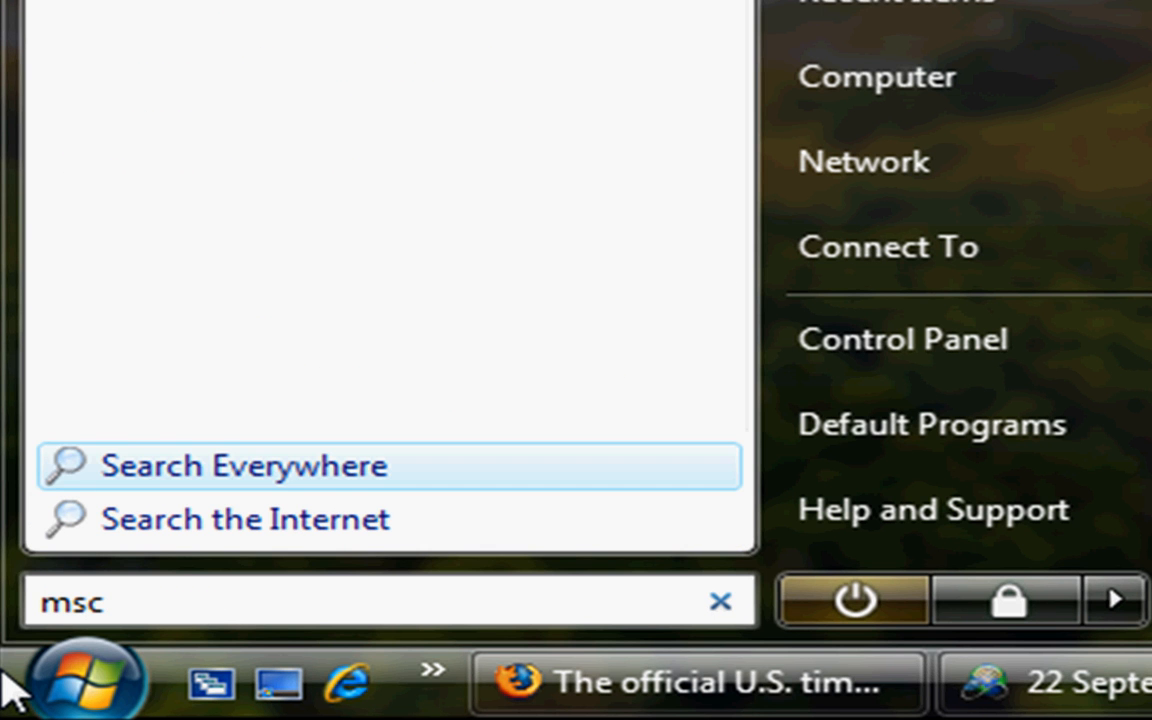
type("onf")
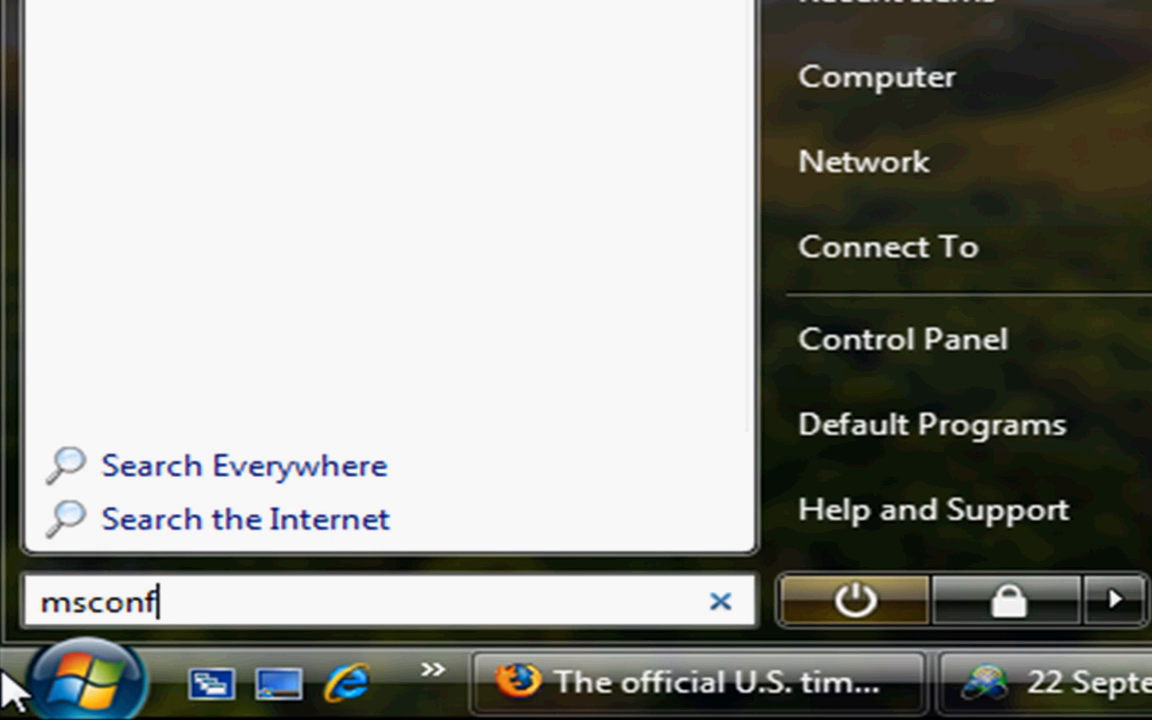
type("i")
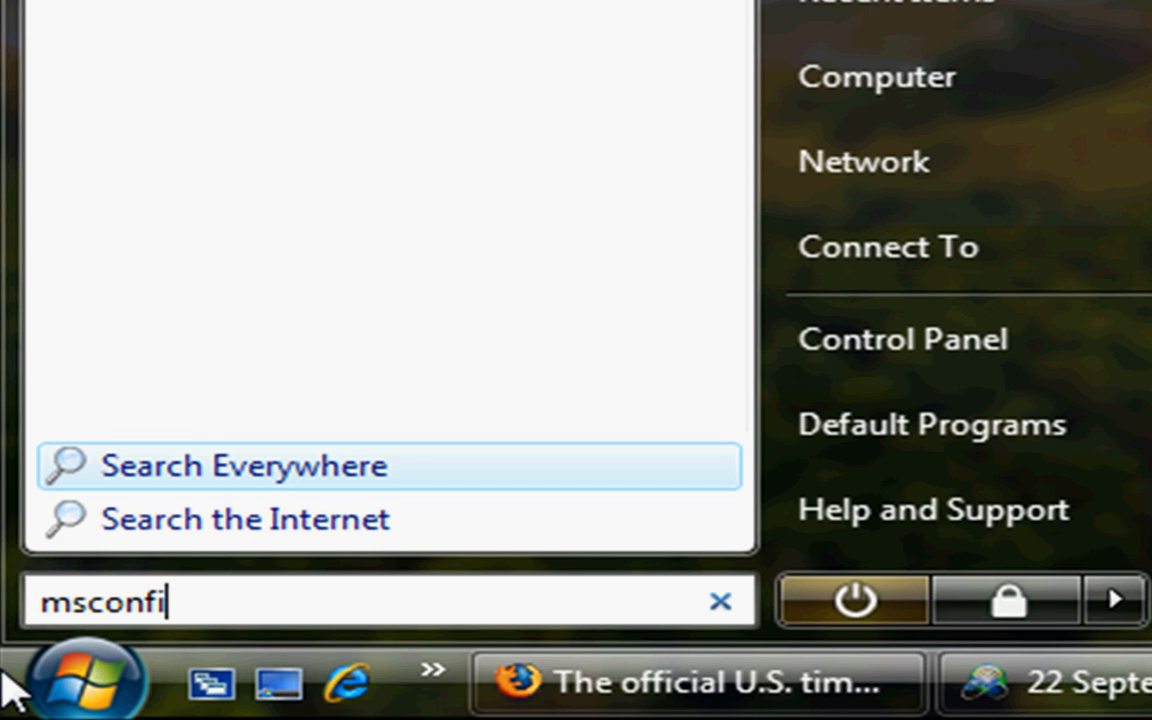
type("g")
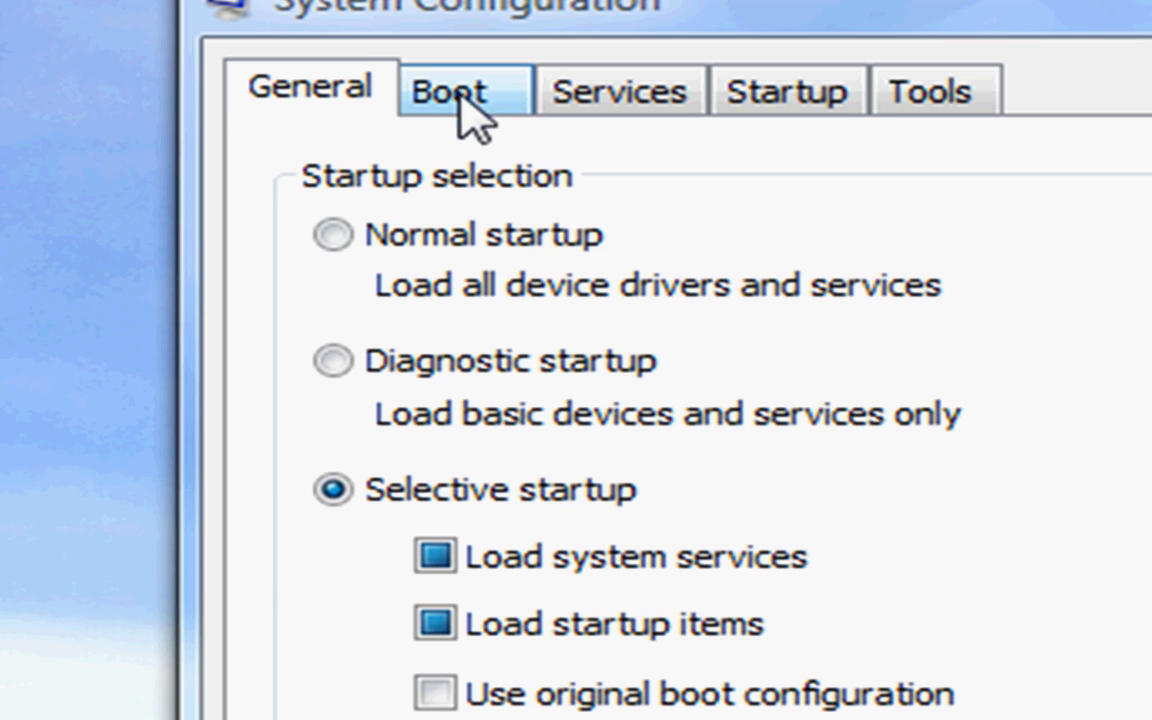
Show the Boot settings listing the Windows Vista installation.
left_click(460, 90)
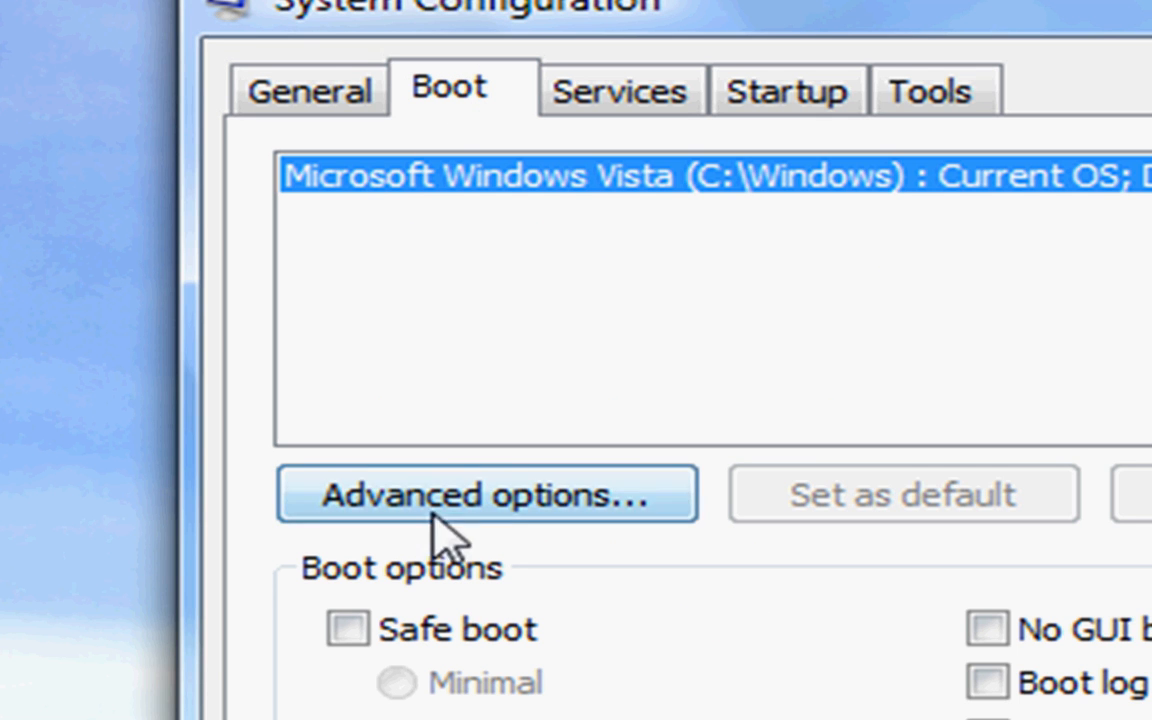
In Advanced boot options, set Number of processors to 2.
left_click(488, 492)
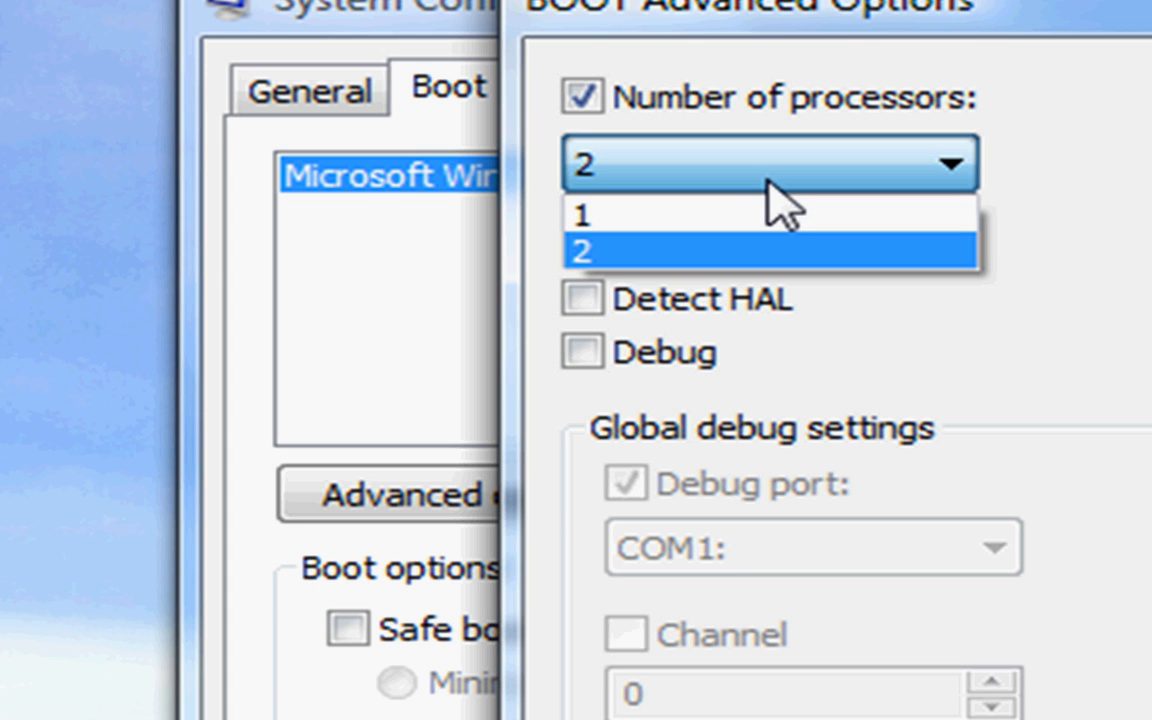
mouse_move(944, 504)
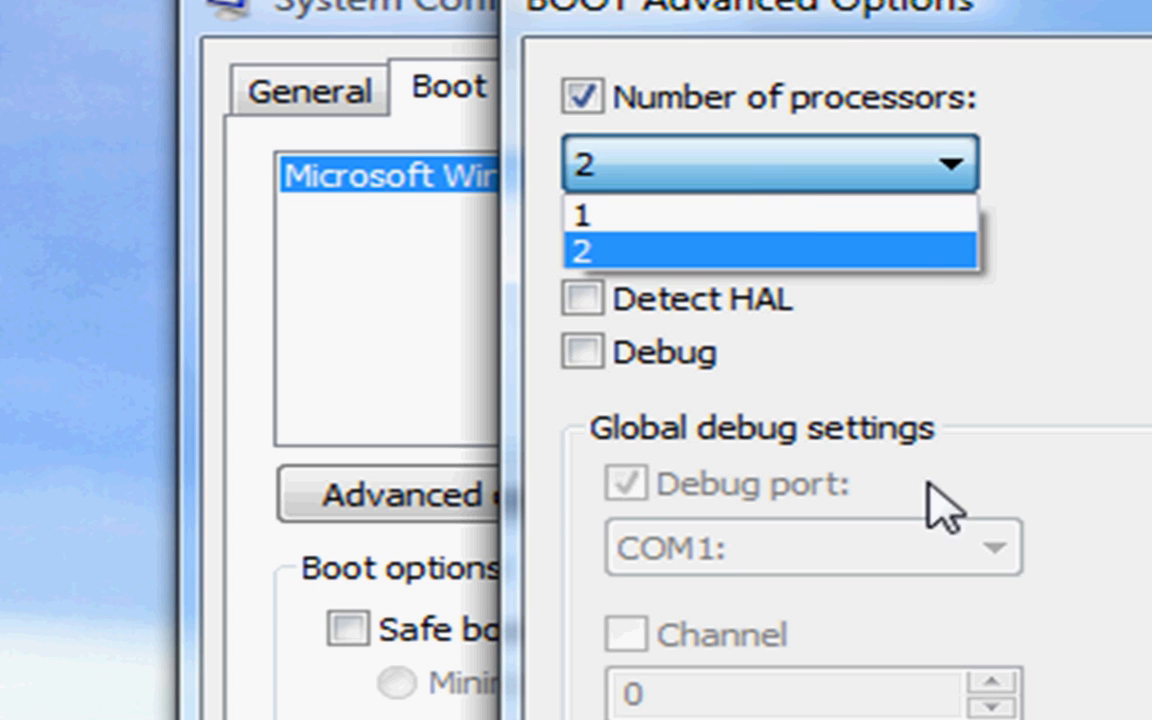
left_click(588, 212)
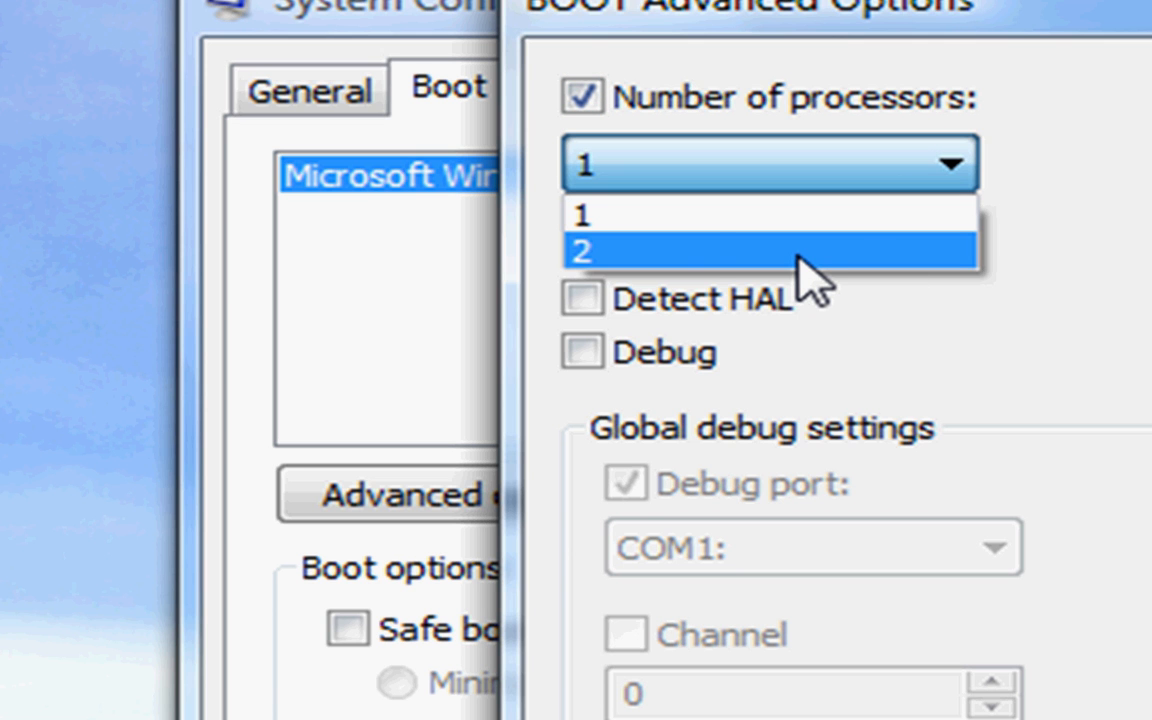
left_click(580, 250)
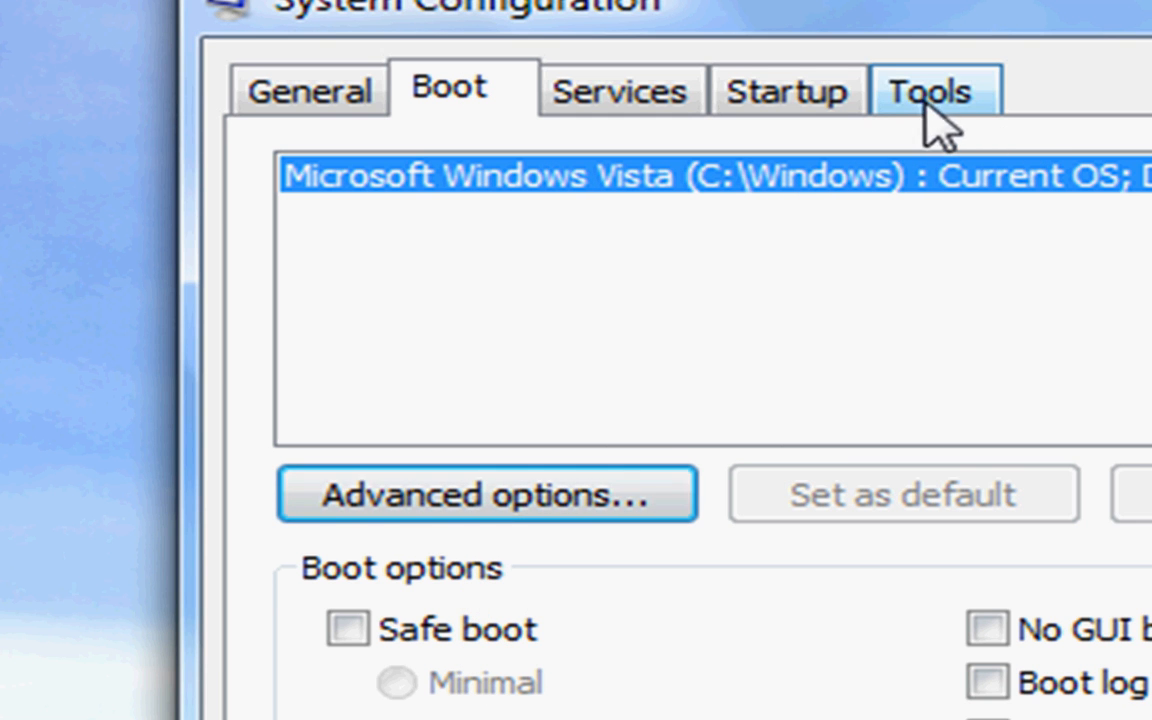
Disable the FlashGet item in the Startup list.
left_click(786, 90)
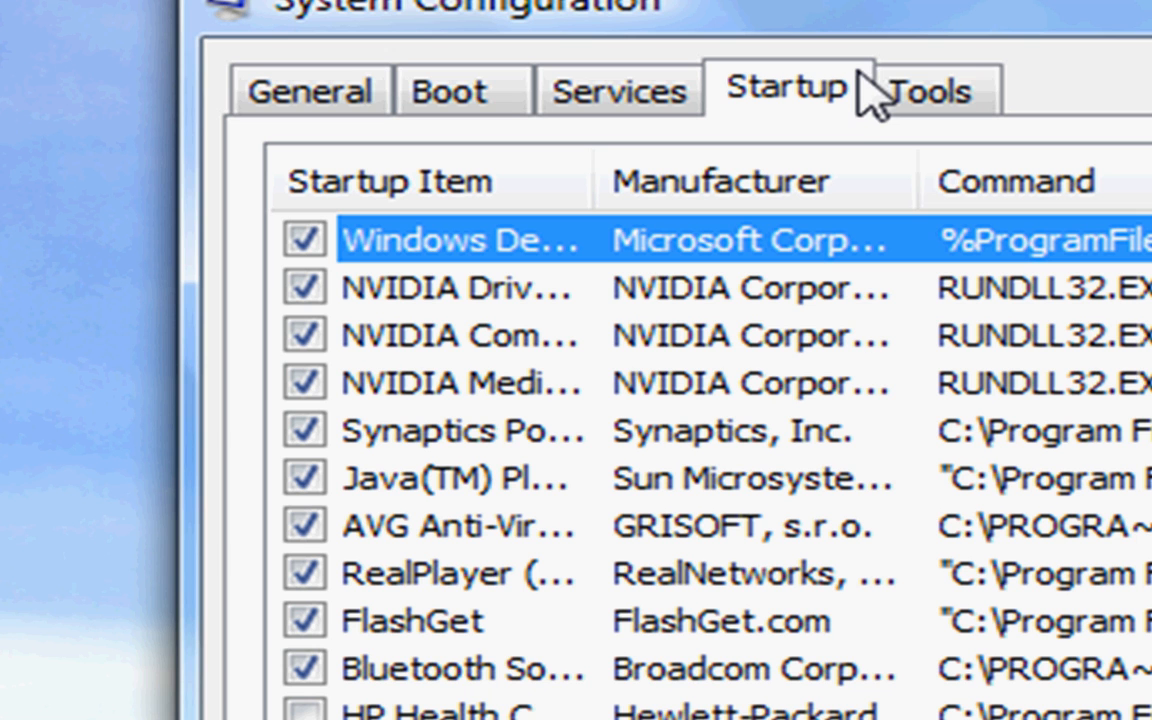
mouse_move(284, 660)
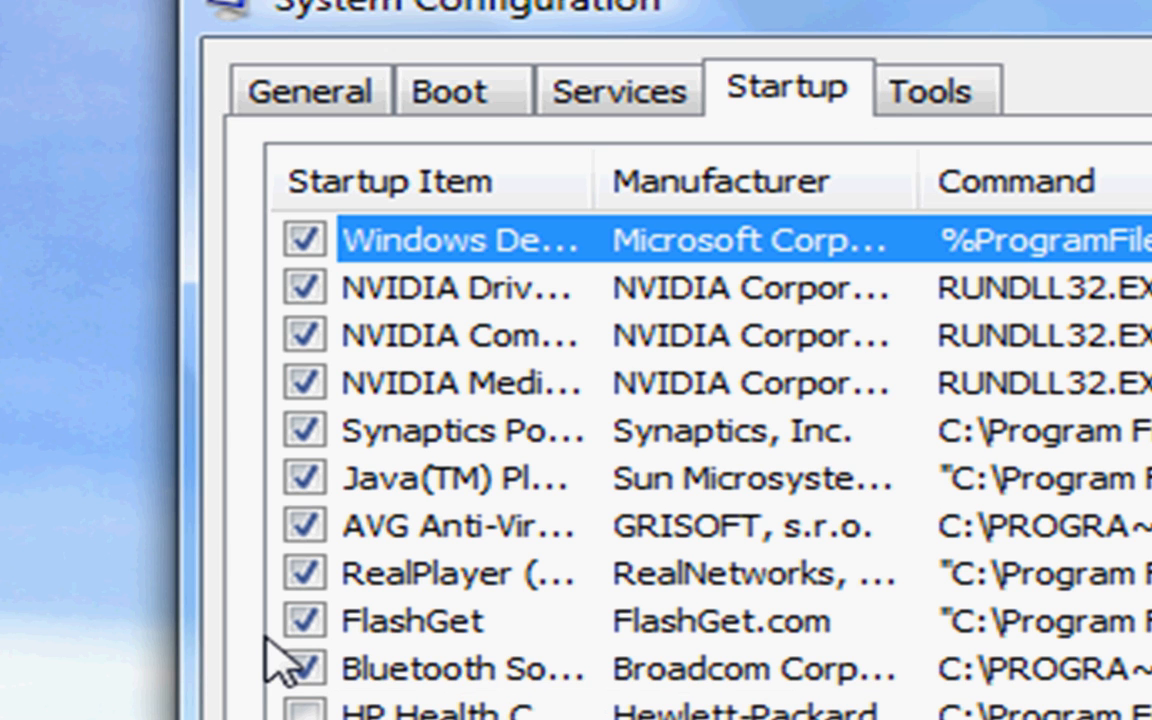
mouse_move(340, 620)
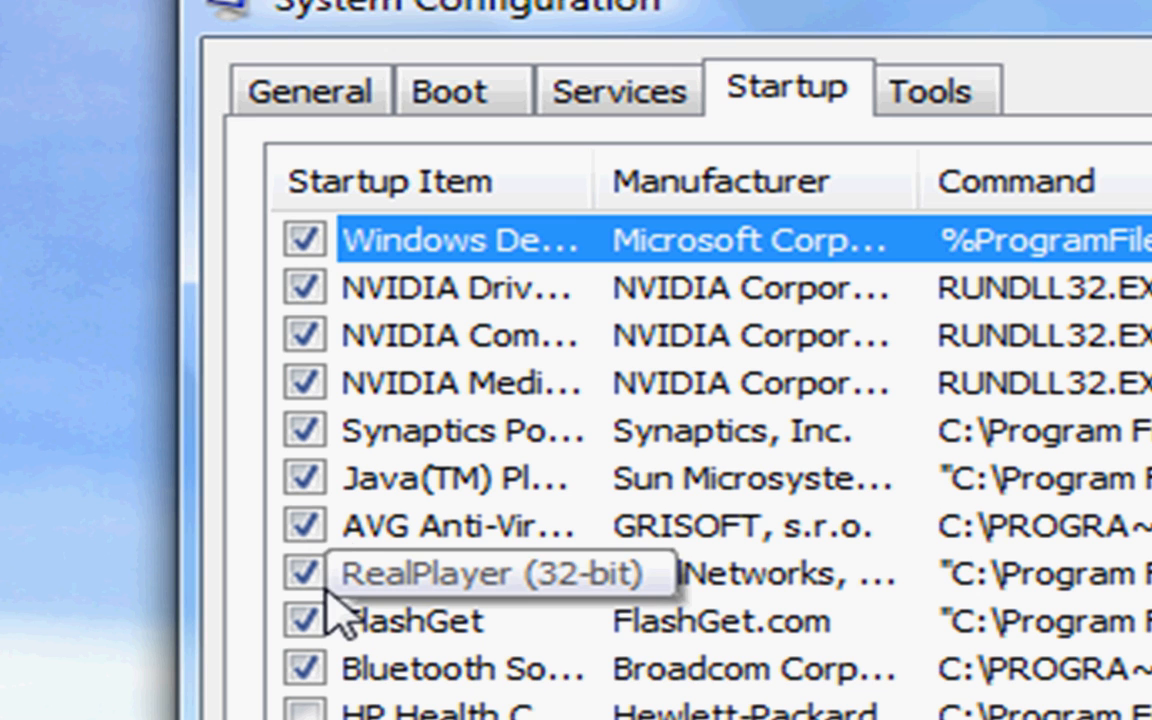
mouse_move(344, 684)
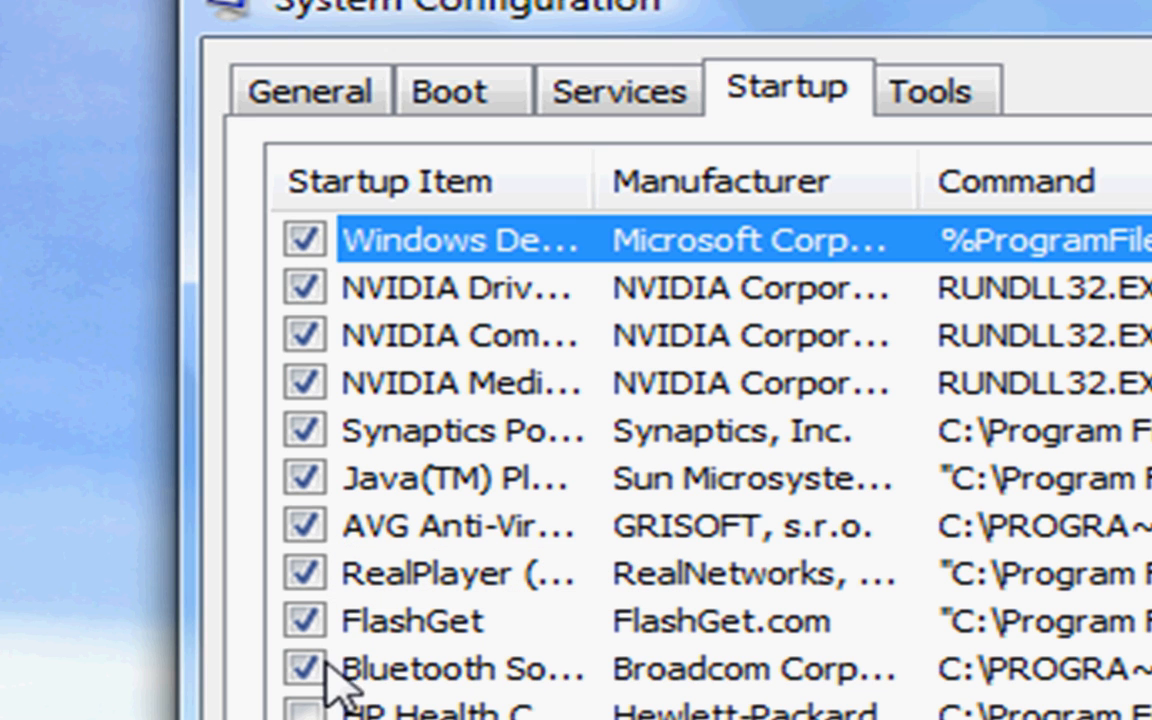
left_click(304, 620)
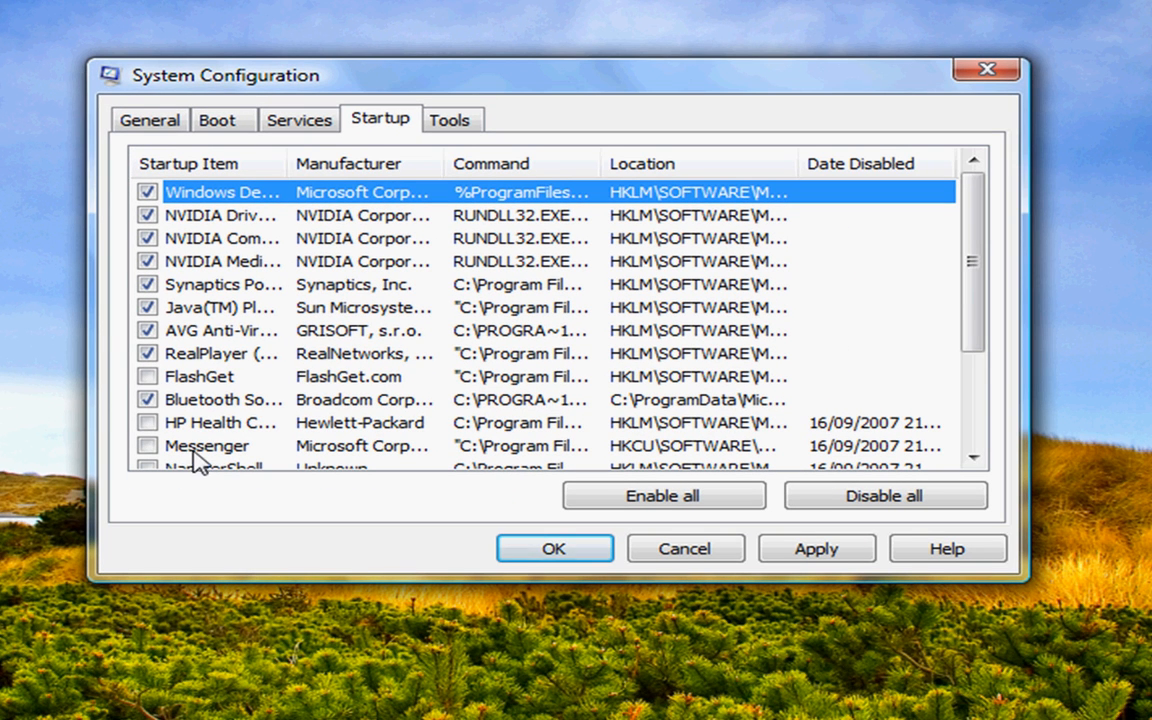
mouse_move(188, 462)
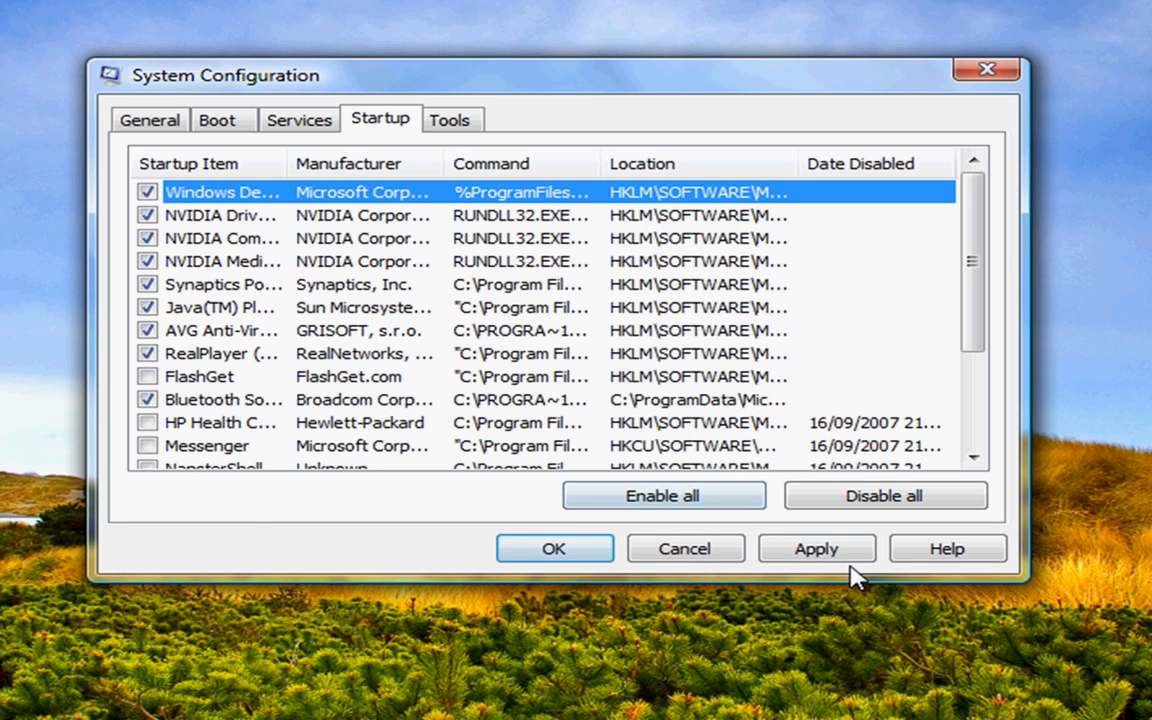
Apply and accept the changes, then choose Exit without restart.
left_click(816, 548)
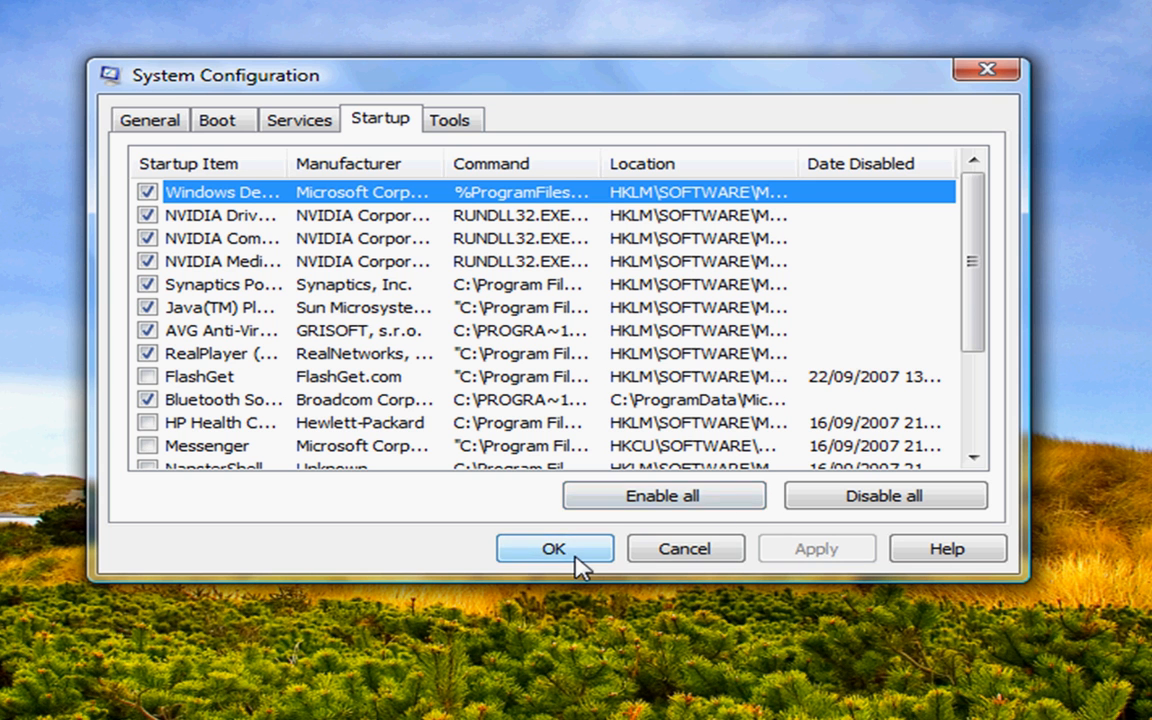
left_click(554, 548)
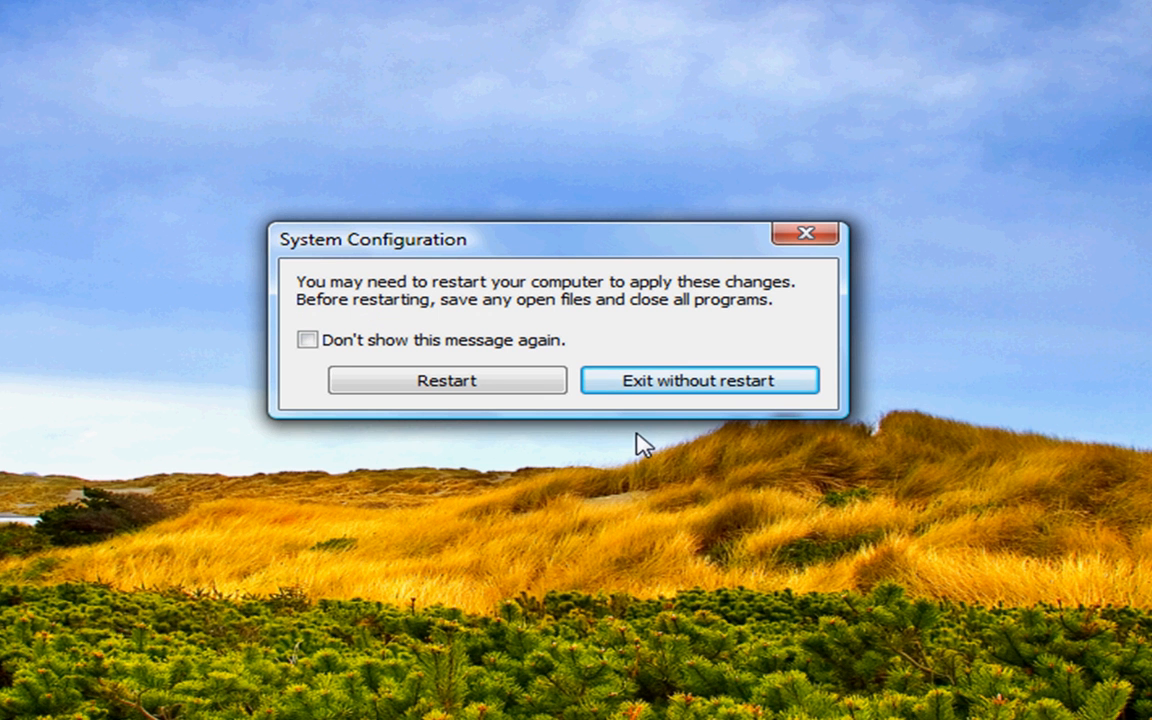
mouse_move(668, 414)
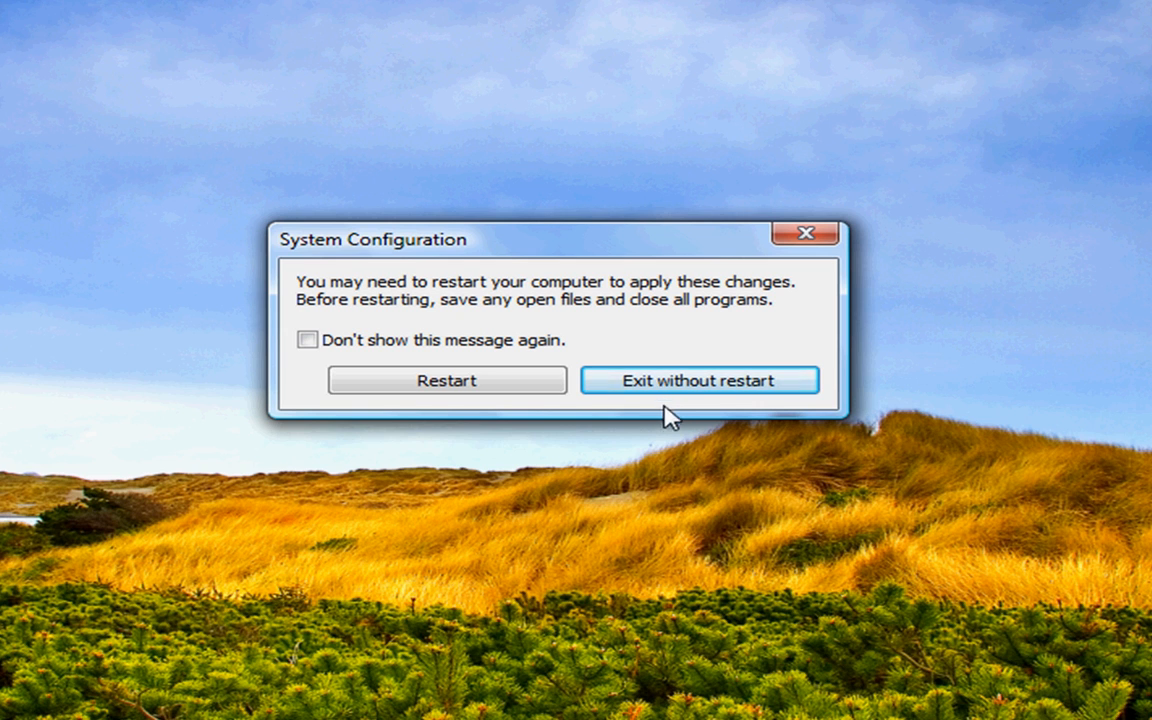
mouse_move(672, 430)
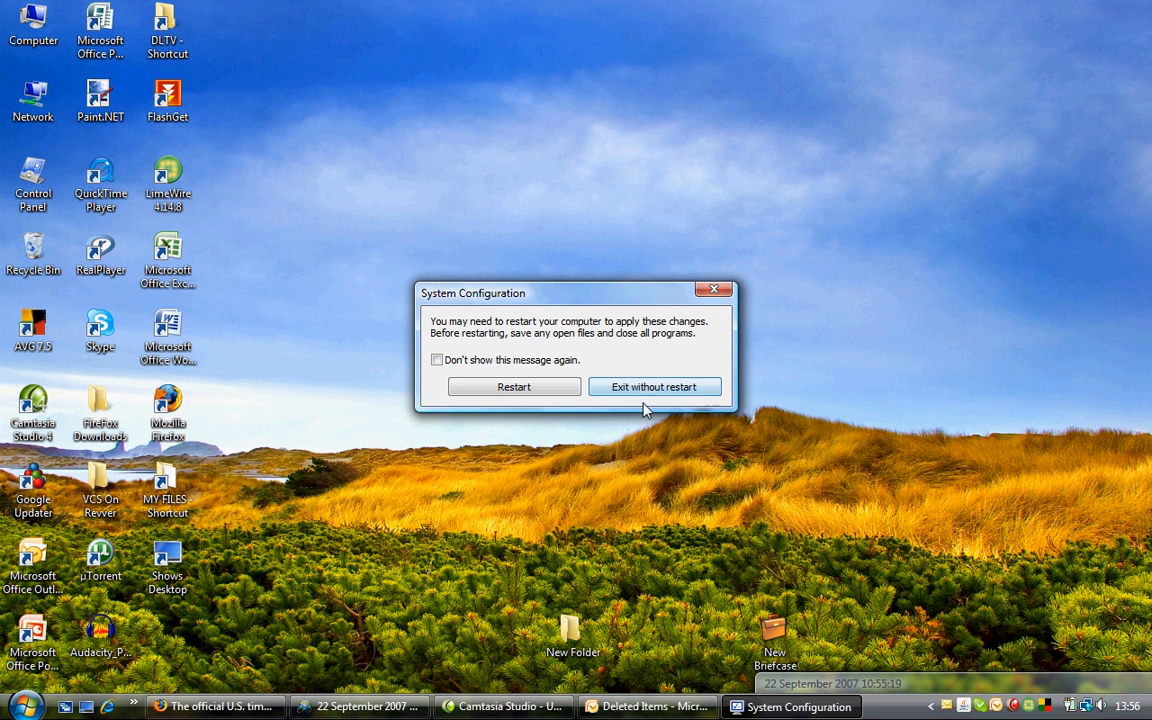
left_click(654, 388)
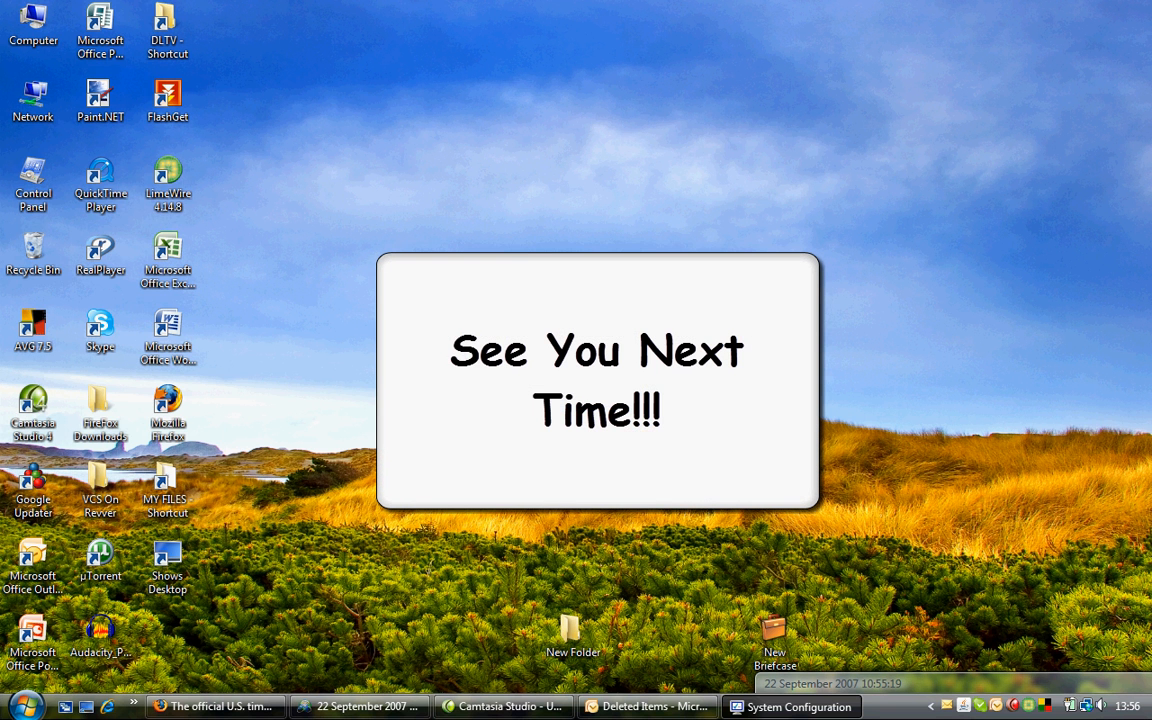